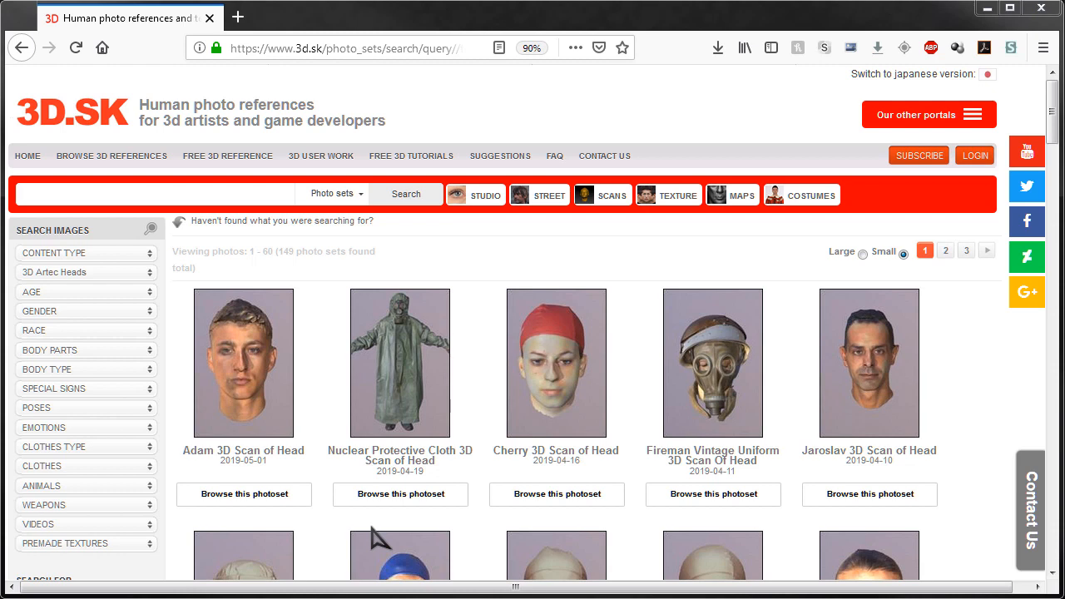
mouse_move(889, 113)
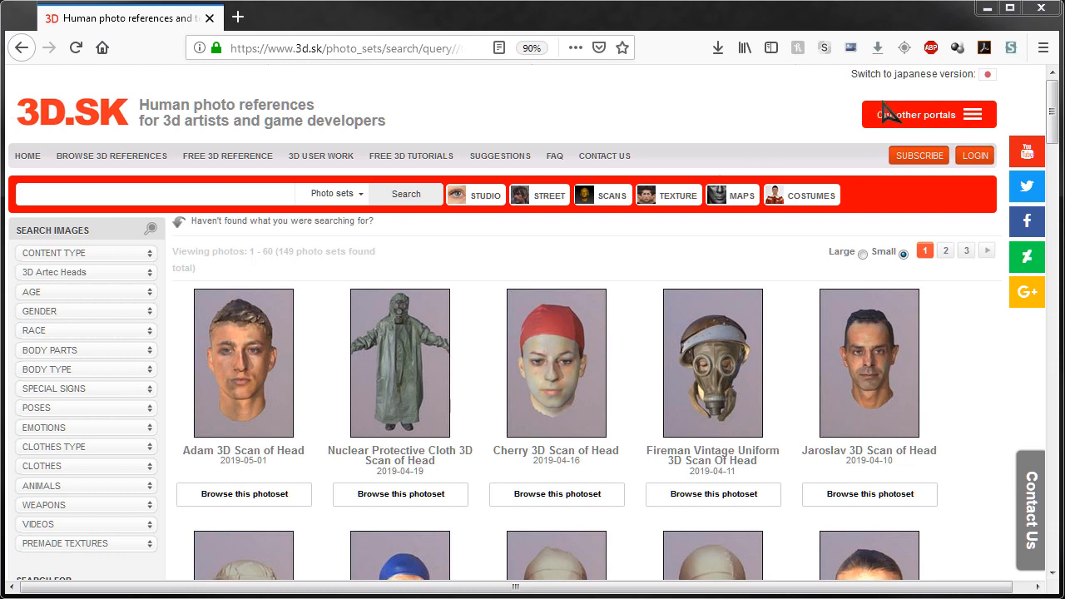
Orbit and zoom the low-poly head, then make the PoissonFillHoles1 head scan the active subtool
scroll("down", 3)
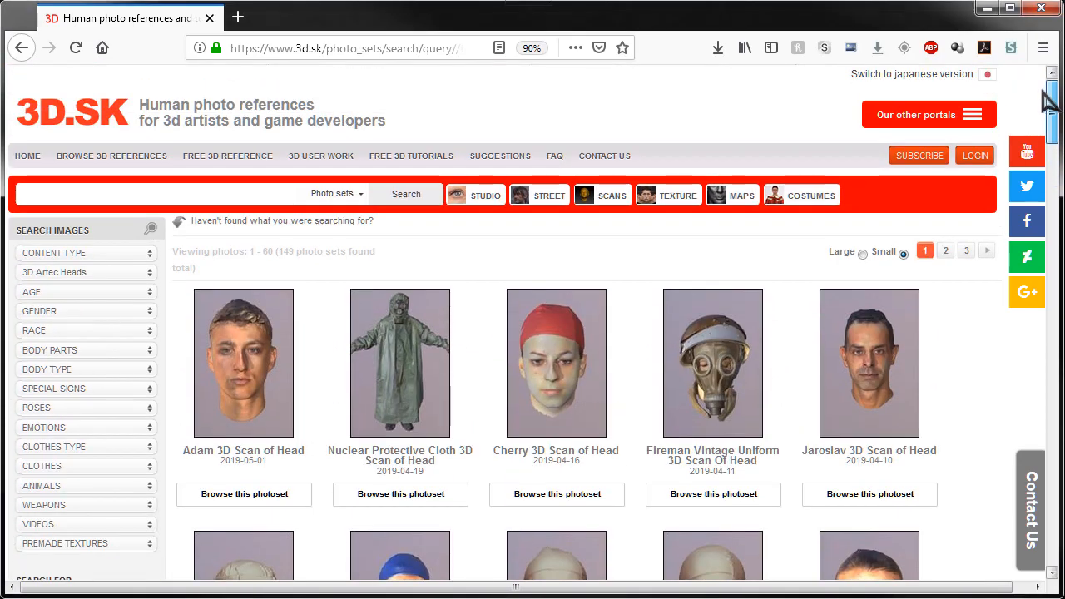
scroll("down", 3)
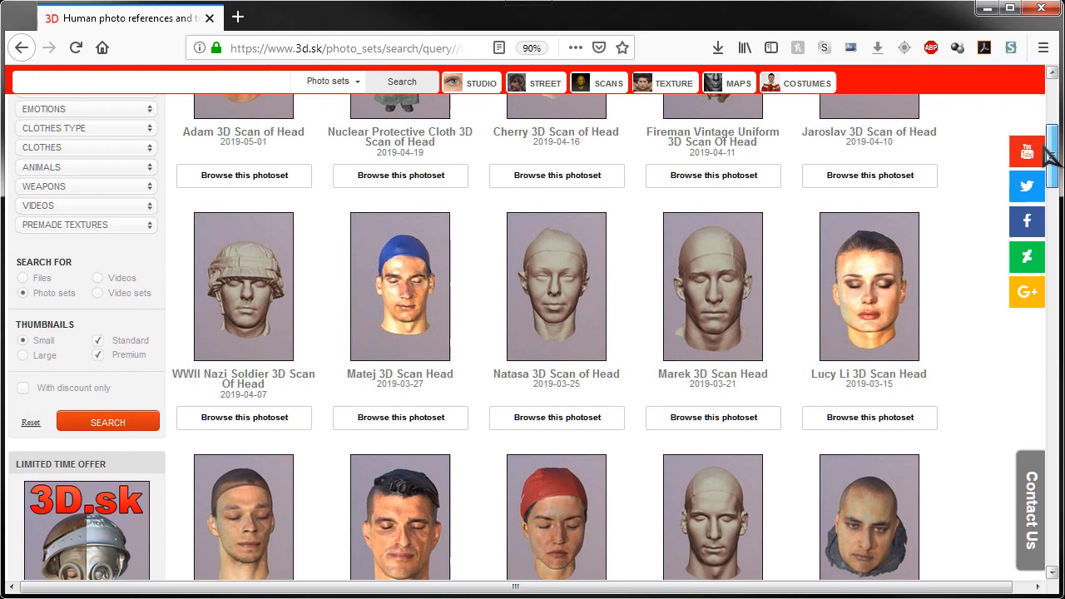
scroll("down", 3)
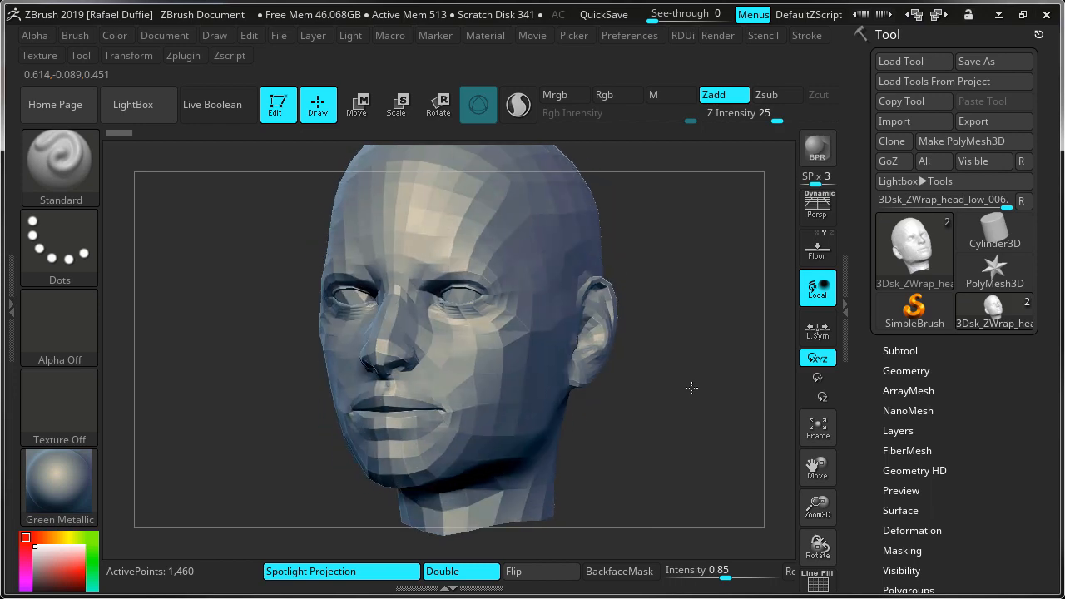
left_click_drag(690, 386, 653, 396)
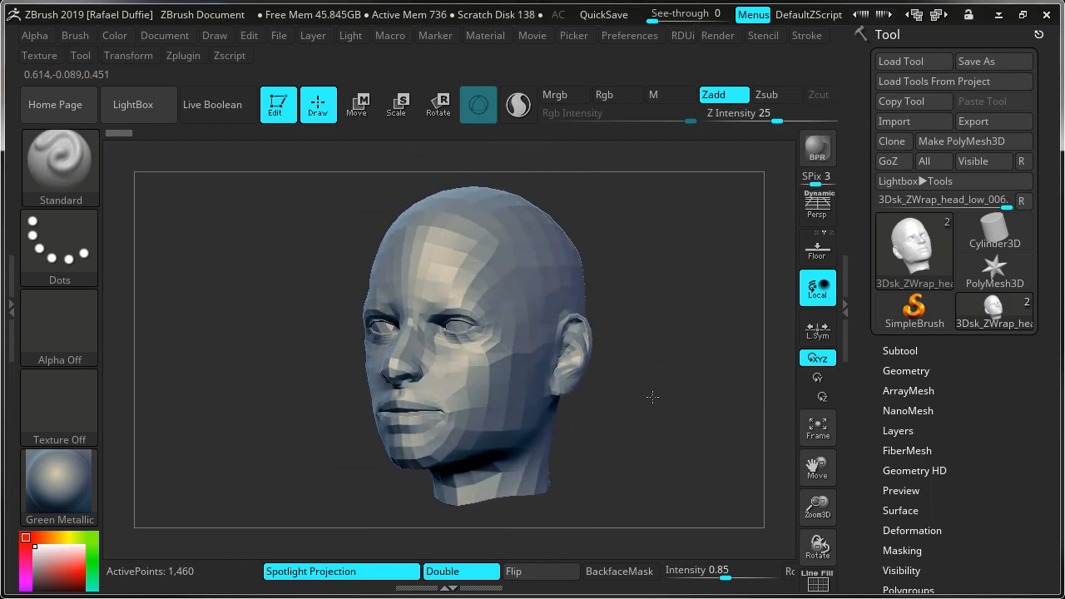
left_click_drag(653, 396, 725, 427)
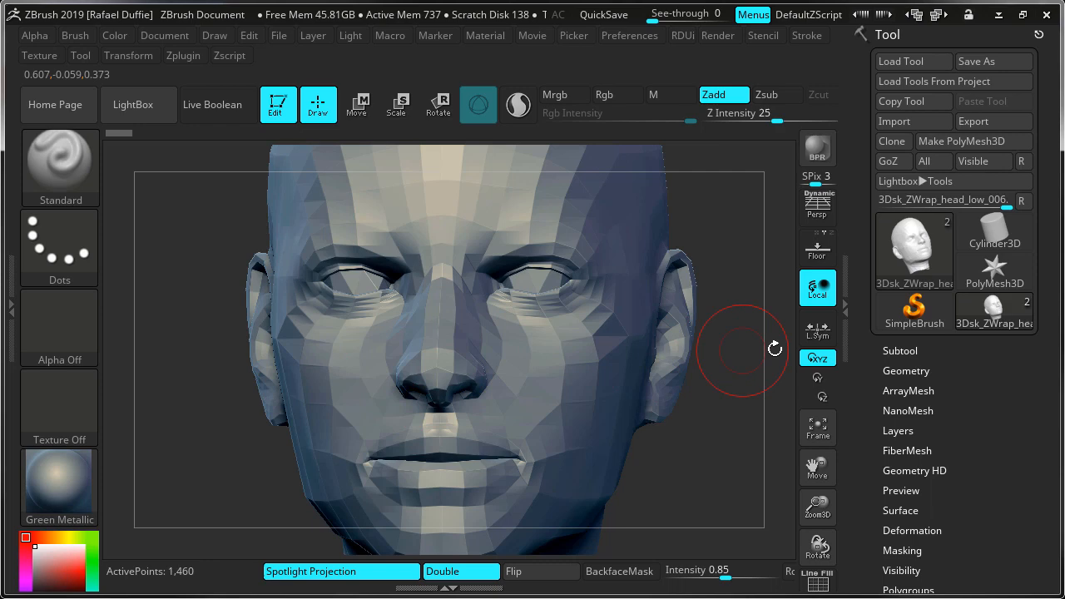
left_click(899, 350)
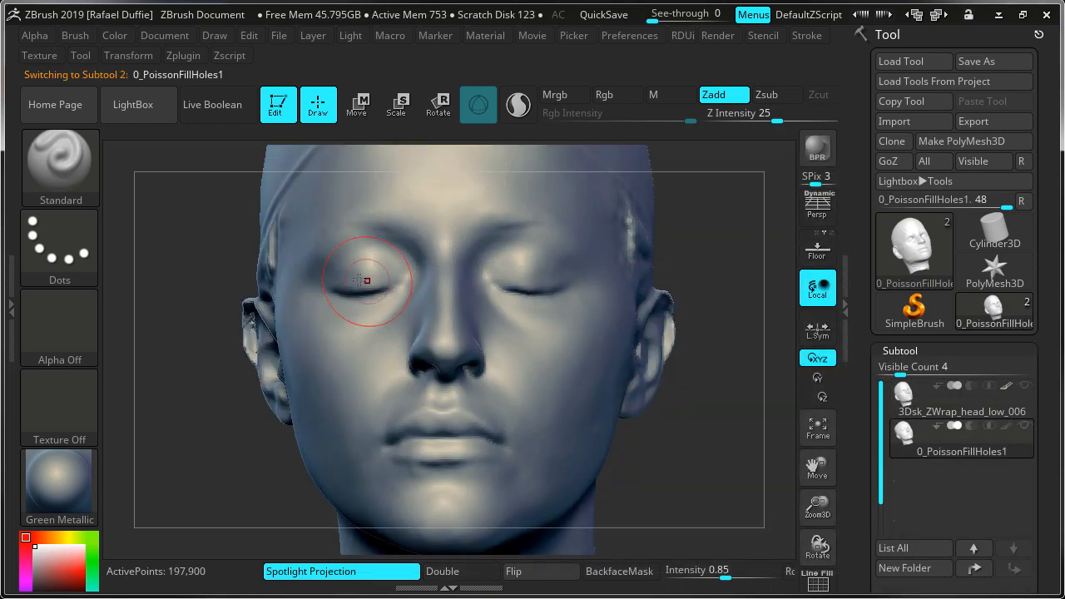
Make the low-poly head active again and turn it to a full side profile and underside view
left_click(963, 396)
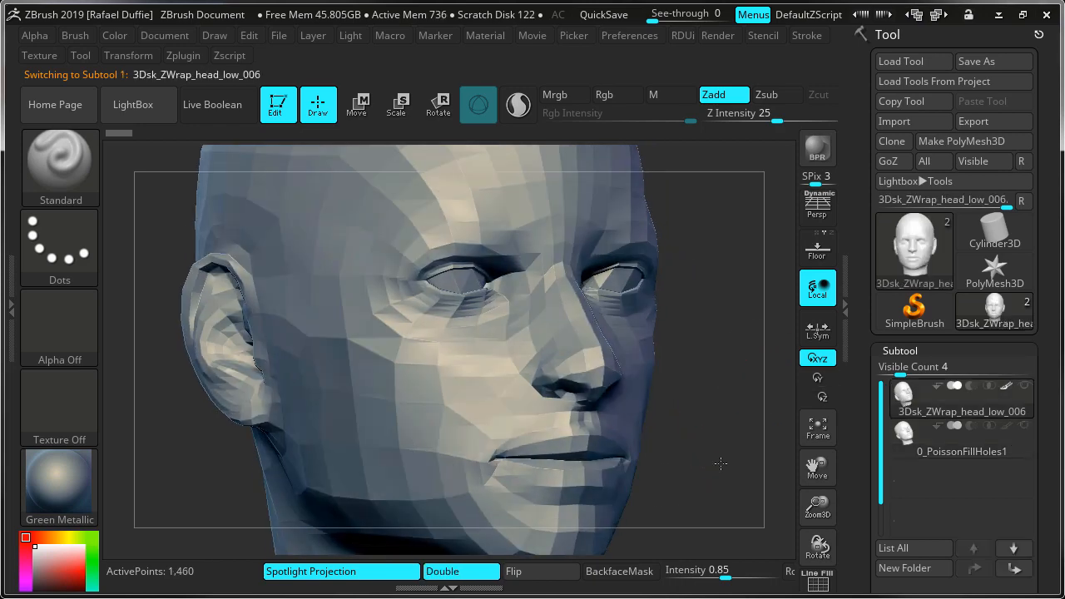
left_click_drag(719, 465, 599, 299)
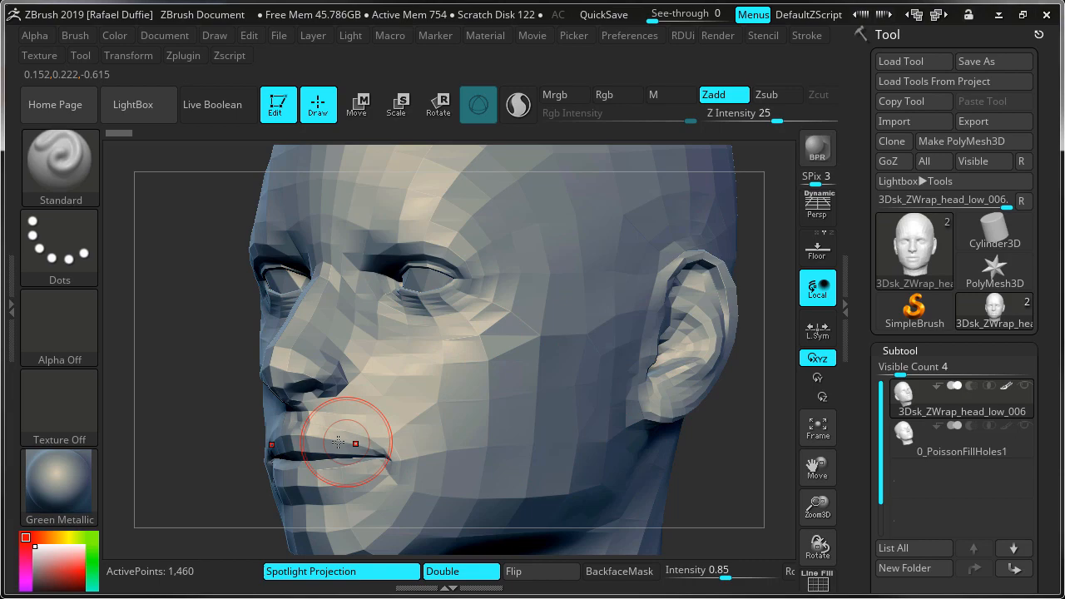
left_click_drag(350, 441, 519, 374)
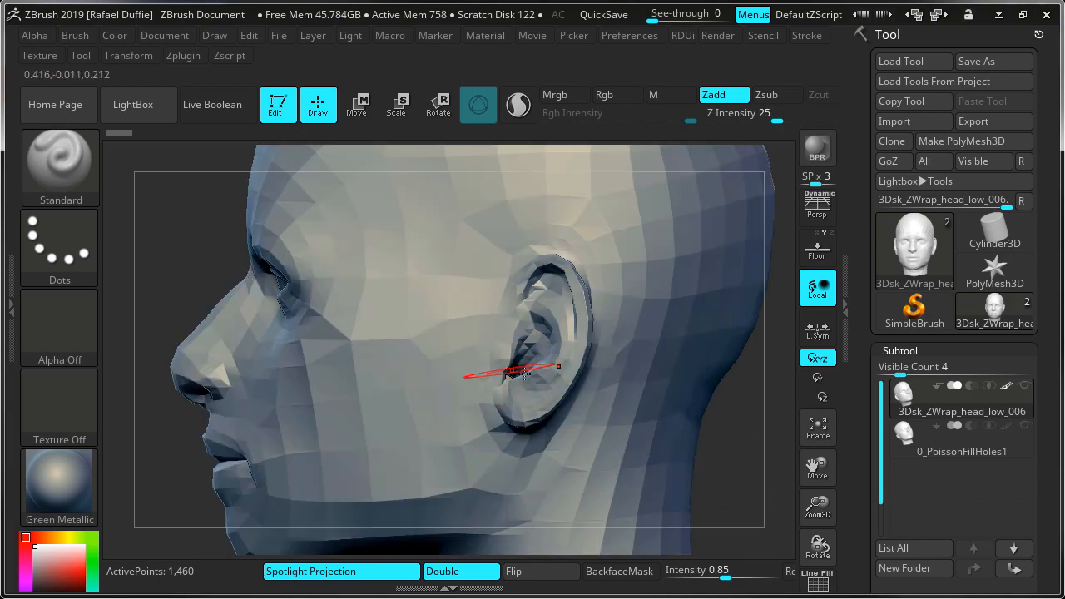
left_click_drag(524, 370, 758, 424)
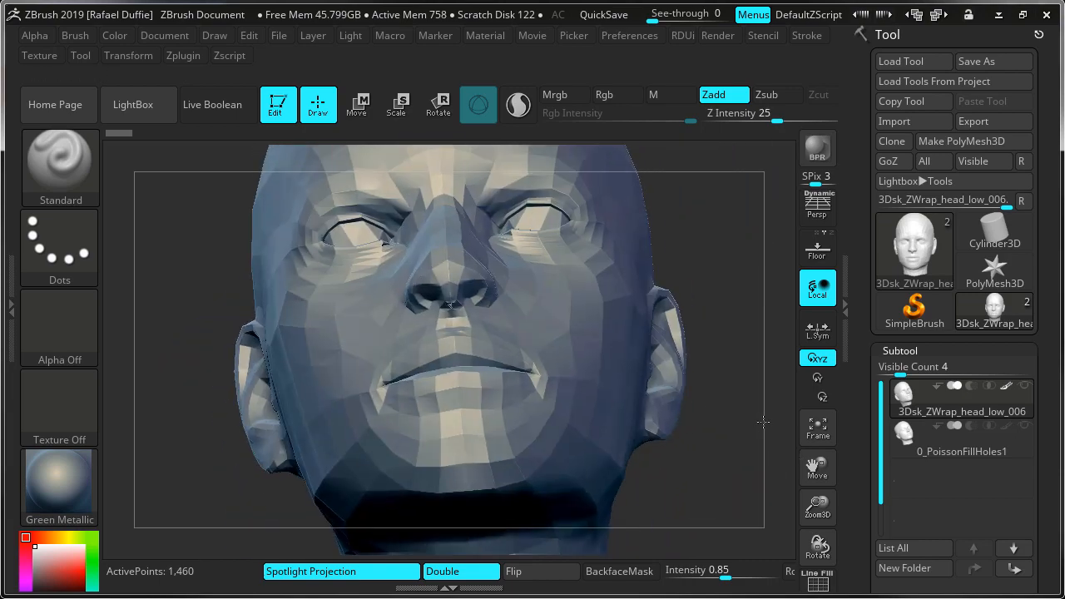
Orbit the low-poly head through three-quarter and front views to check its topology
left_click_drag(449, 349, 707, 290)
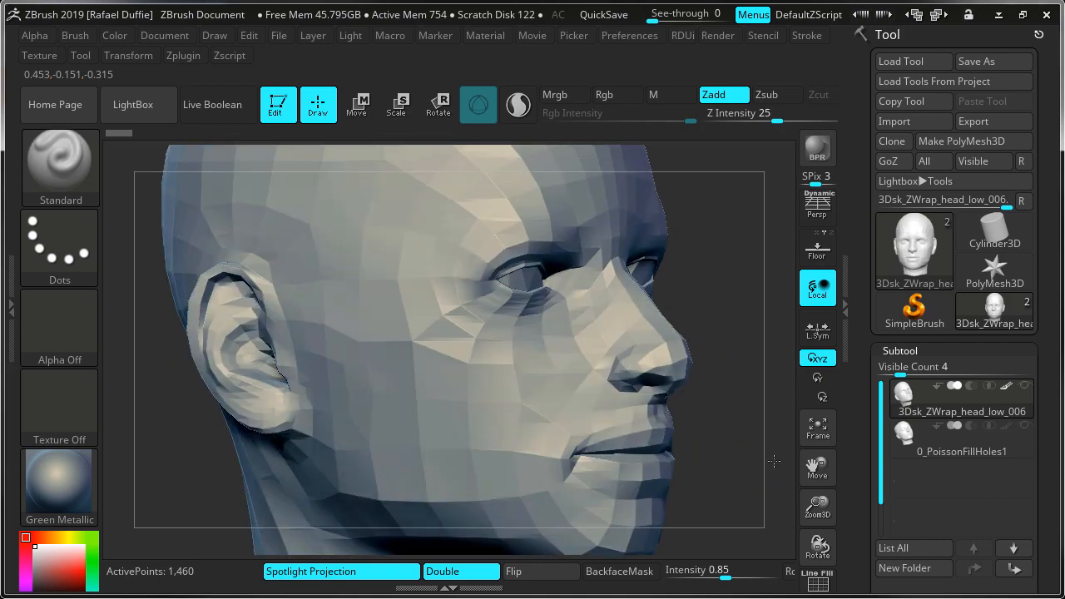
left_click_drag(774, 463, 676, 447)
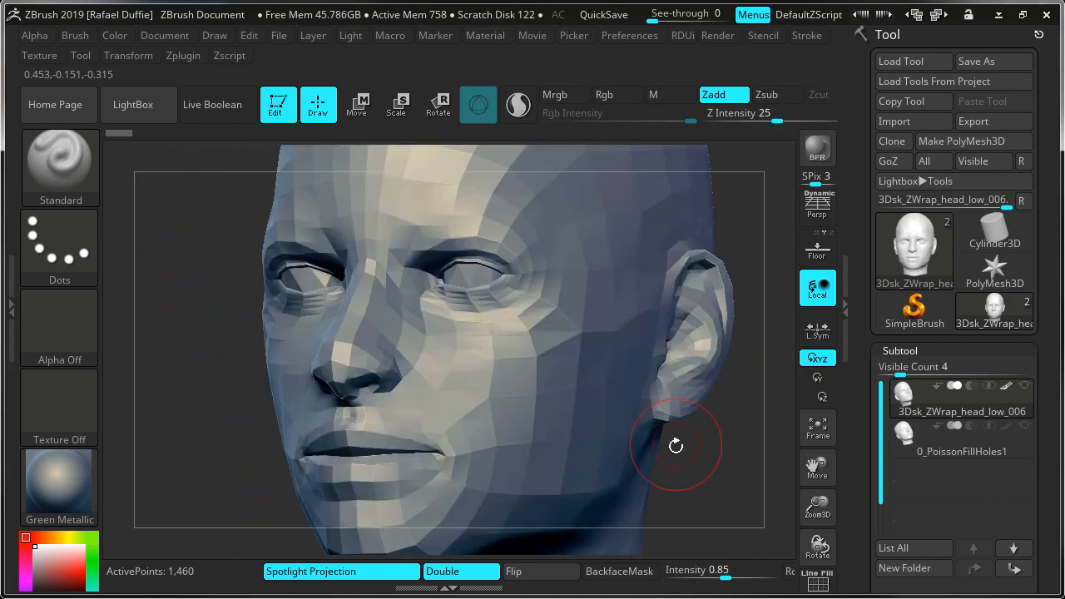
left_click_drag(676, 446, 663, 413)
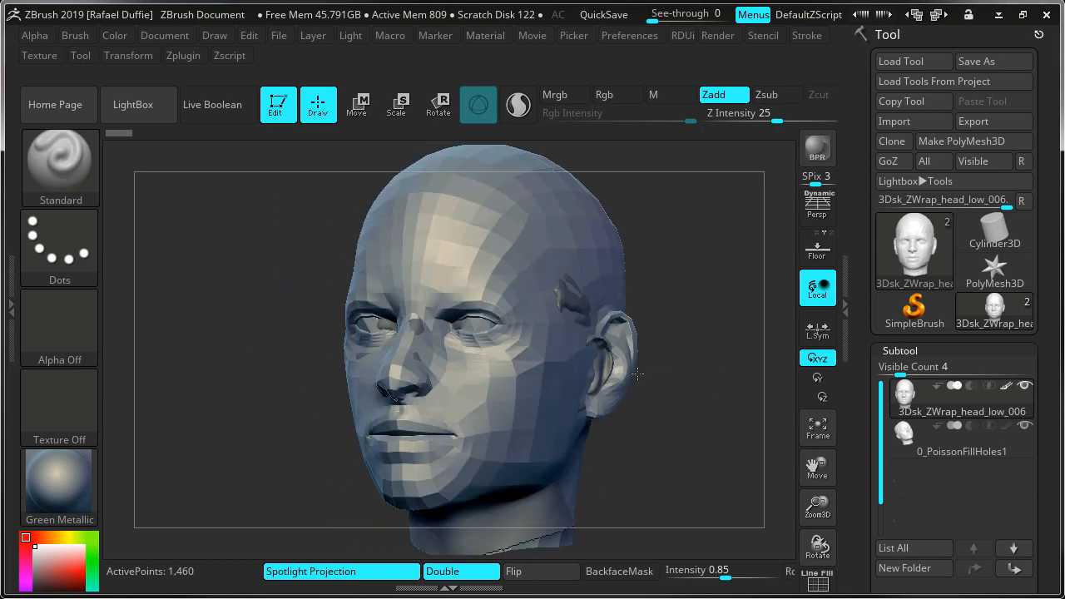
left_click_drag(636, 374, 674, 308)
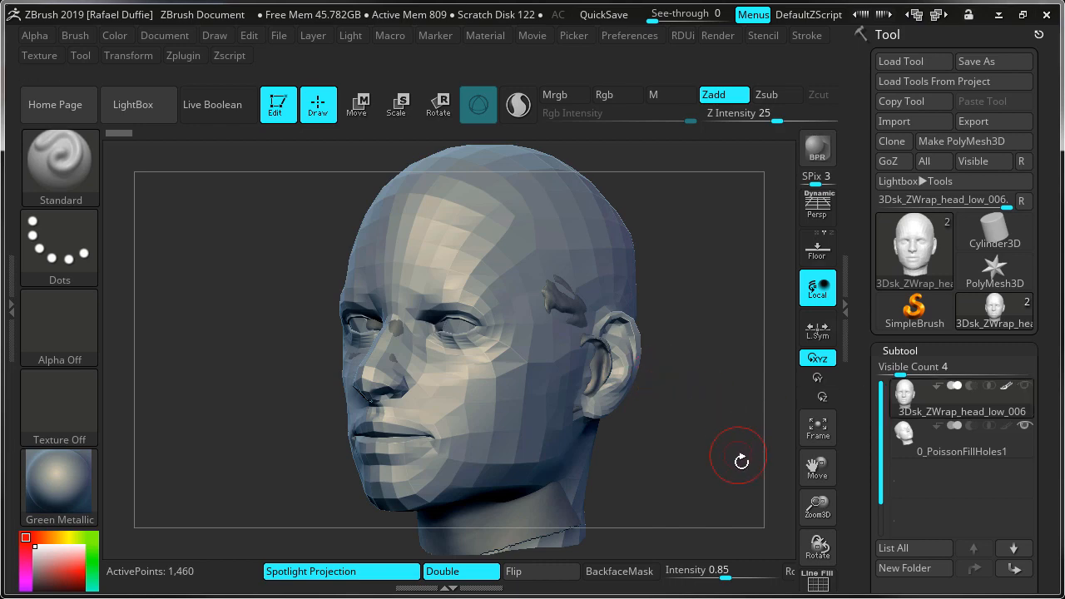
View the wireframe head from the front and below, then make the woman's head scan active
left_click_drag(739, 463, 709, 383)
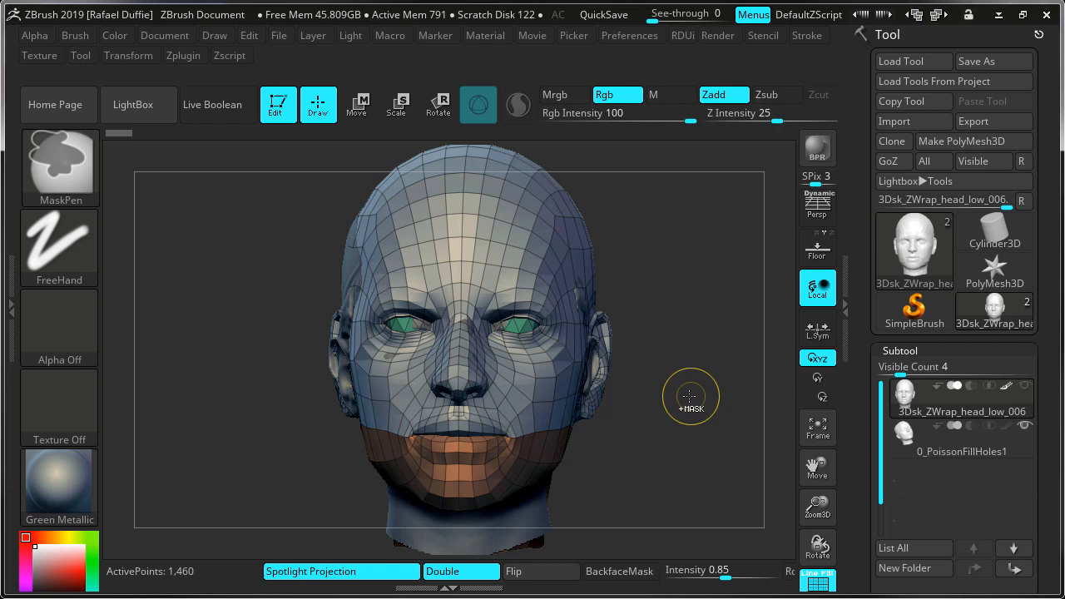
left_click_drag(691, 396, 679, 390)
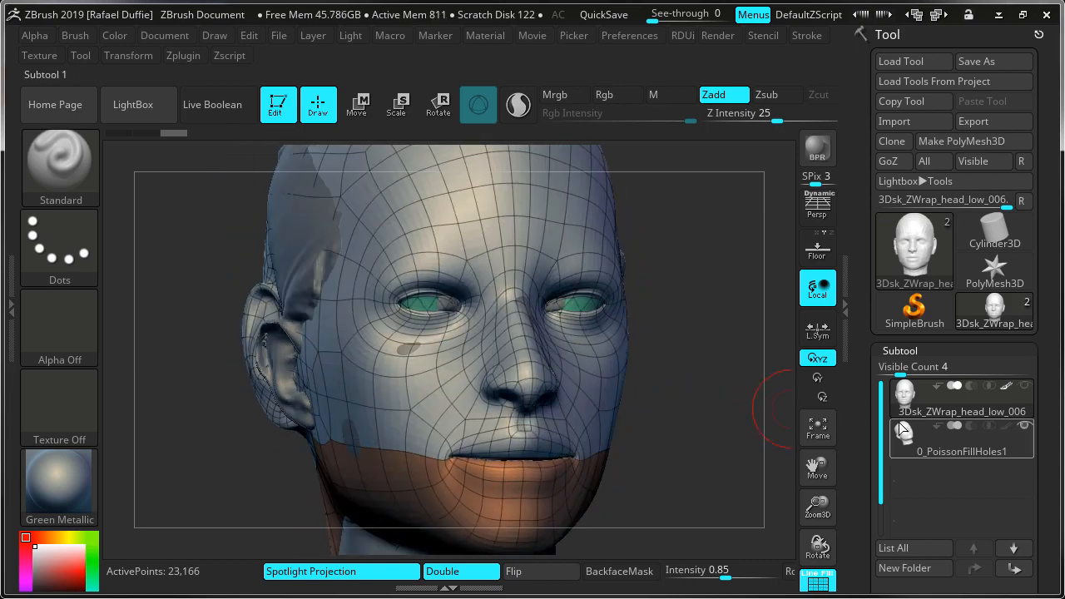
left_click(962, 436)
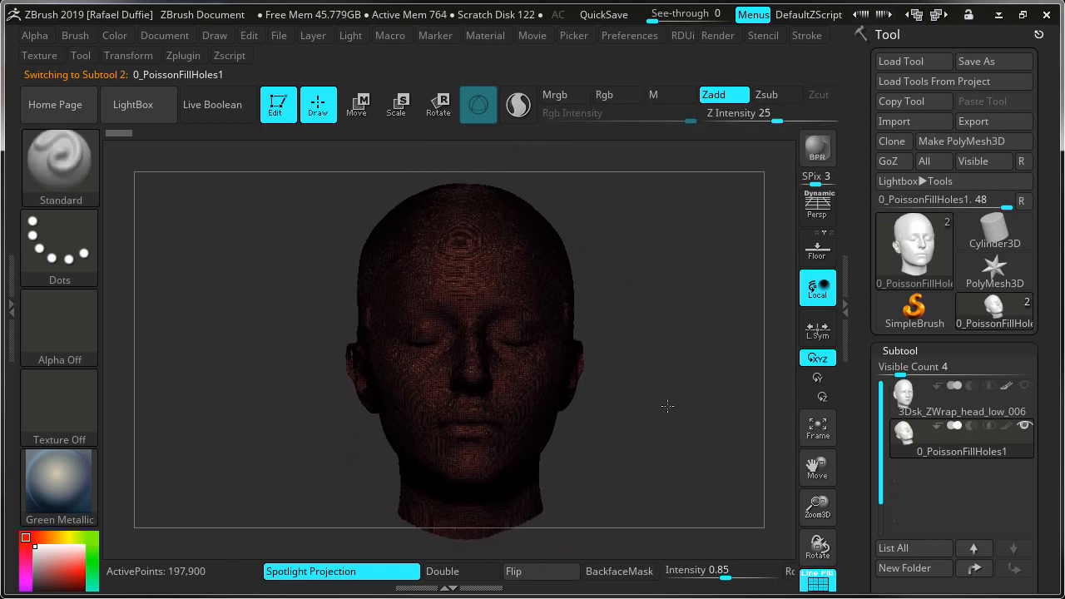
Orbit the head scan to a three-quarter view and a side profile
left_click_drag(665, 406, 699, 393)
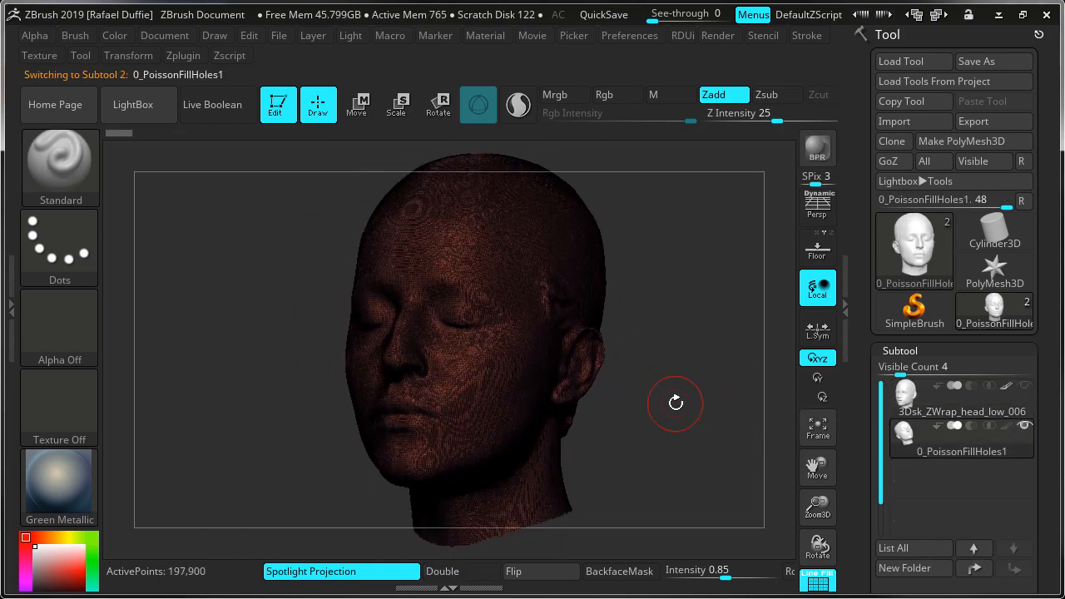
left_click_drag(676, 402, 679, 415)
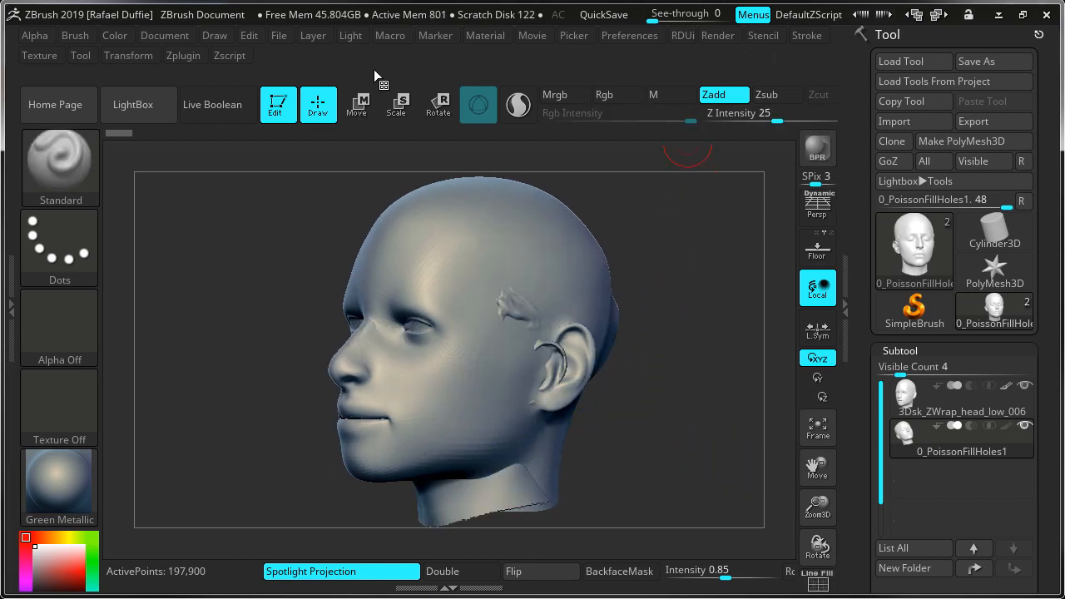
Launch Start ZWrap from the Zplugin menu so both heads appear side by side
left_click(183, 55)
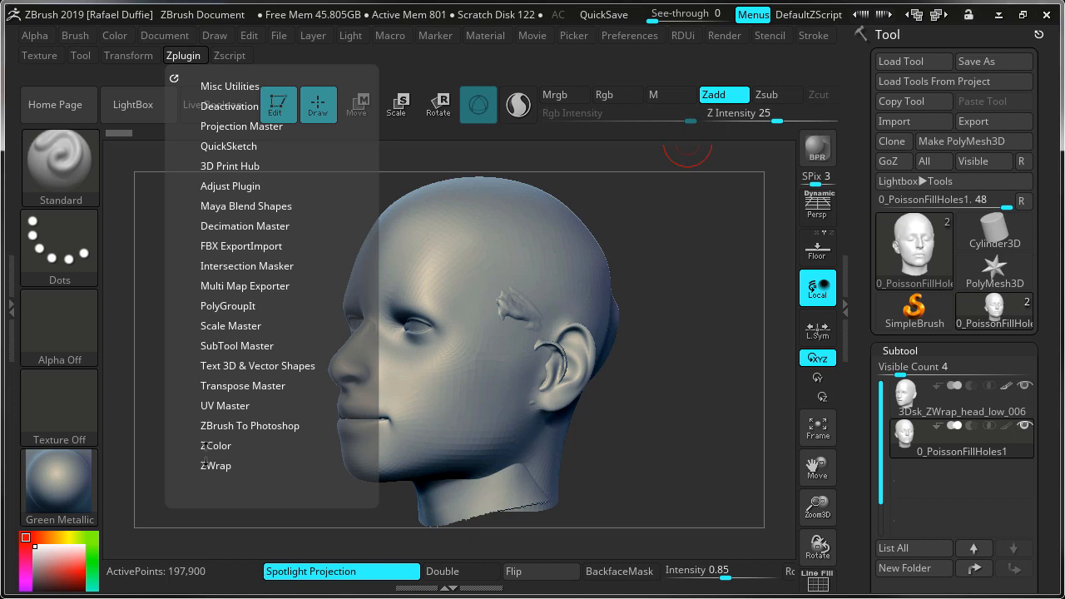
mouse_move(216, 466)
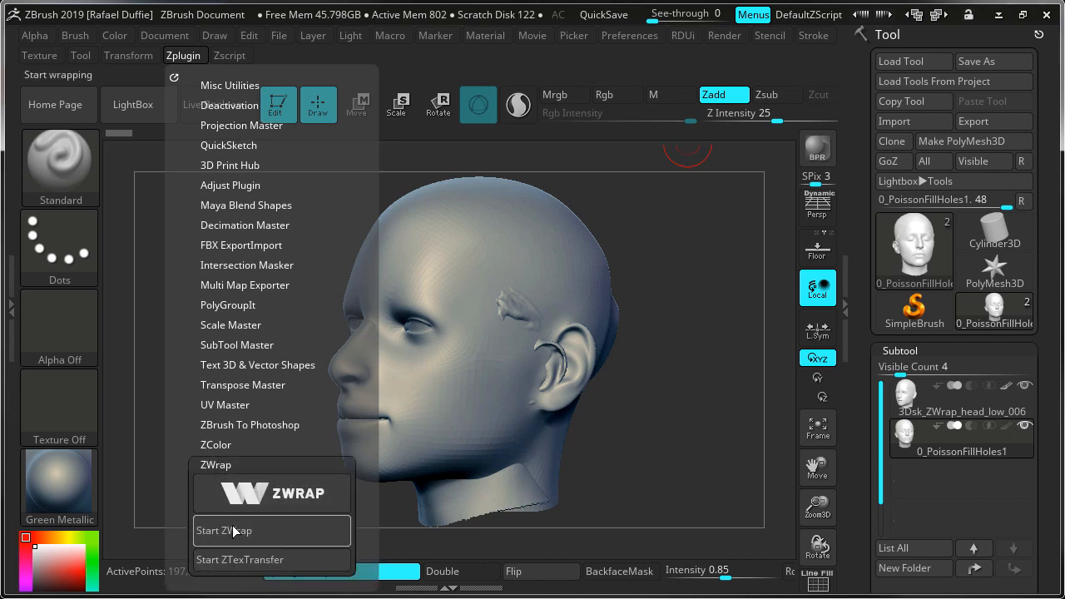
left_click(223, 530)
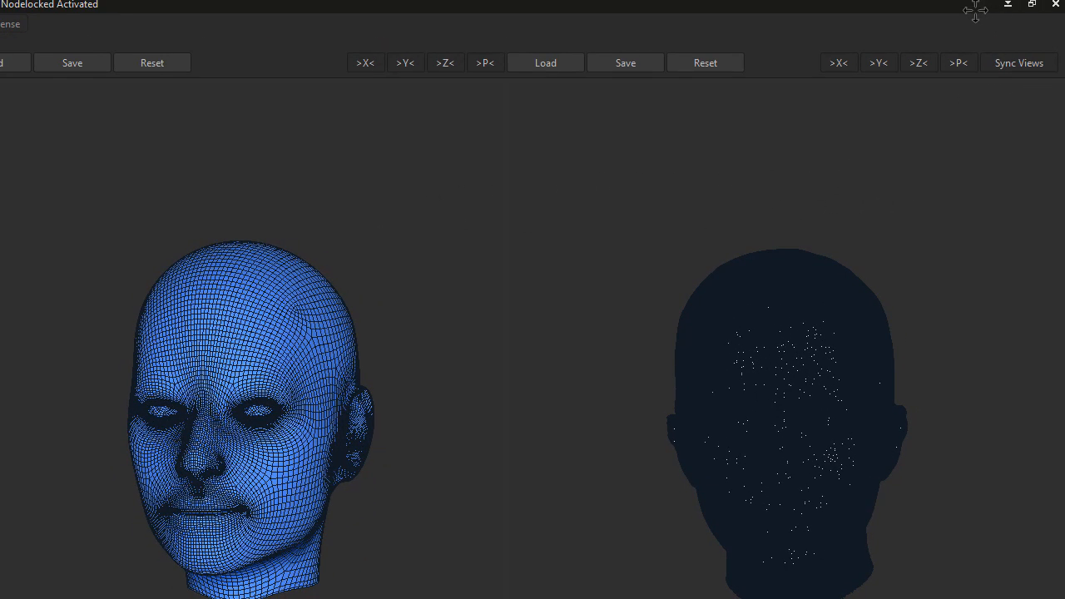
Enable Sync Views so the base mesh and scan views move together
left_click(1019, 63)
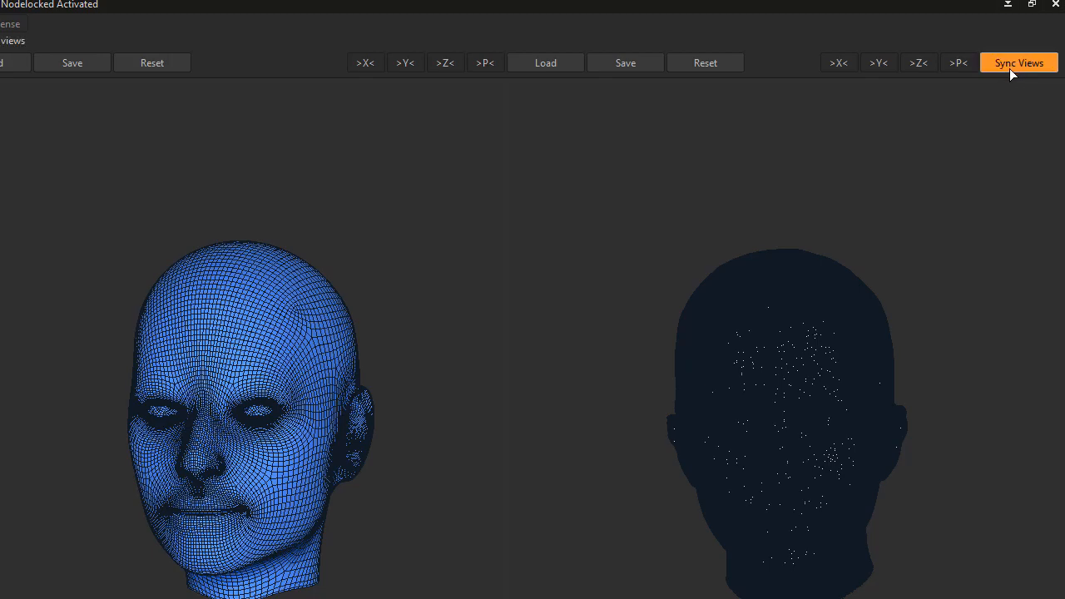
left_click(1019, 63)
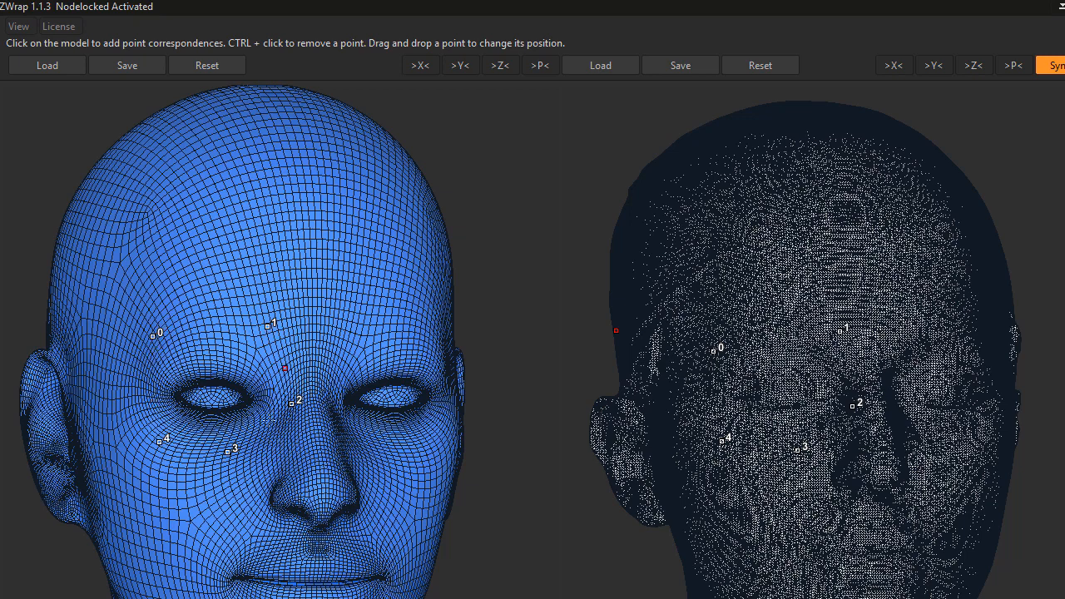
Zoom in and pair landmark points on the forehead and nose tip of both heads
left_click_drag(286, 368, 269, 389)
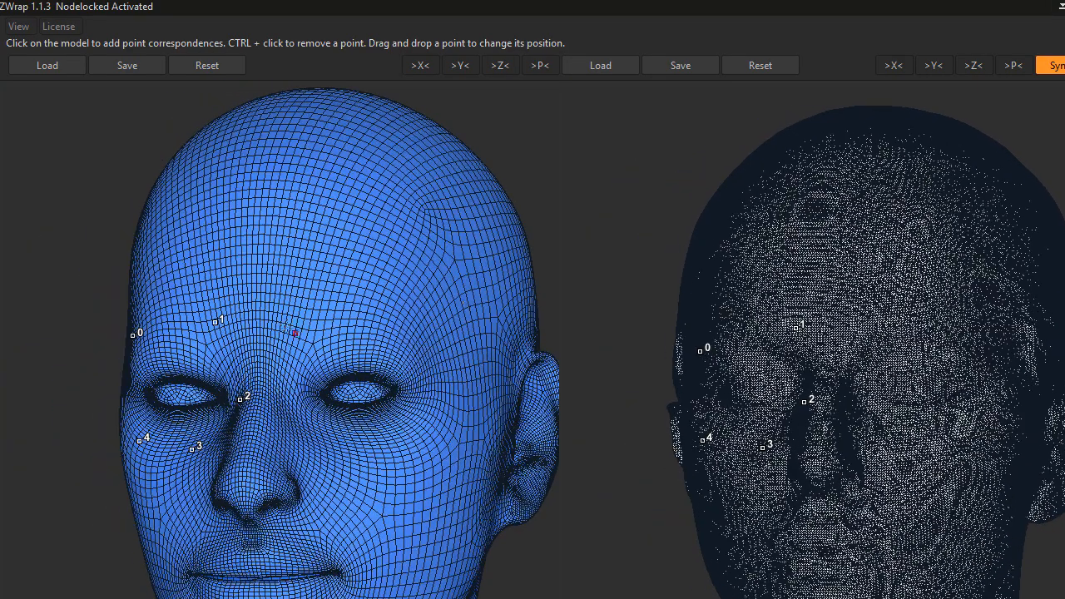
left_click(430, 373)
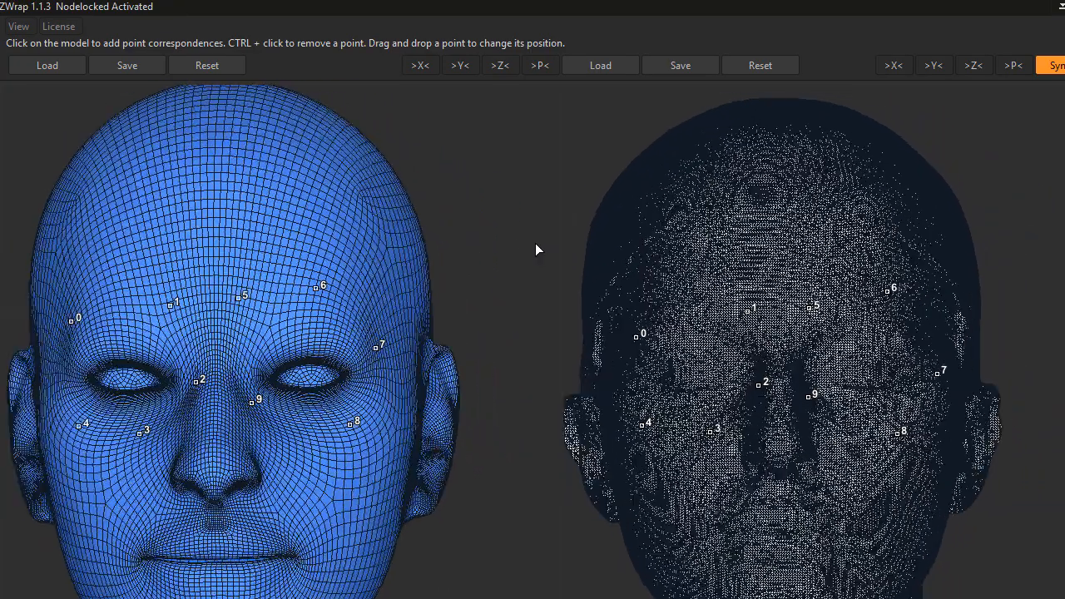
left_click(220, 432)
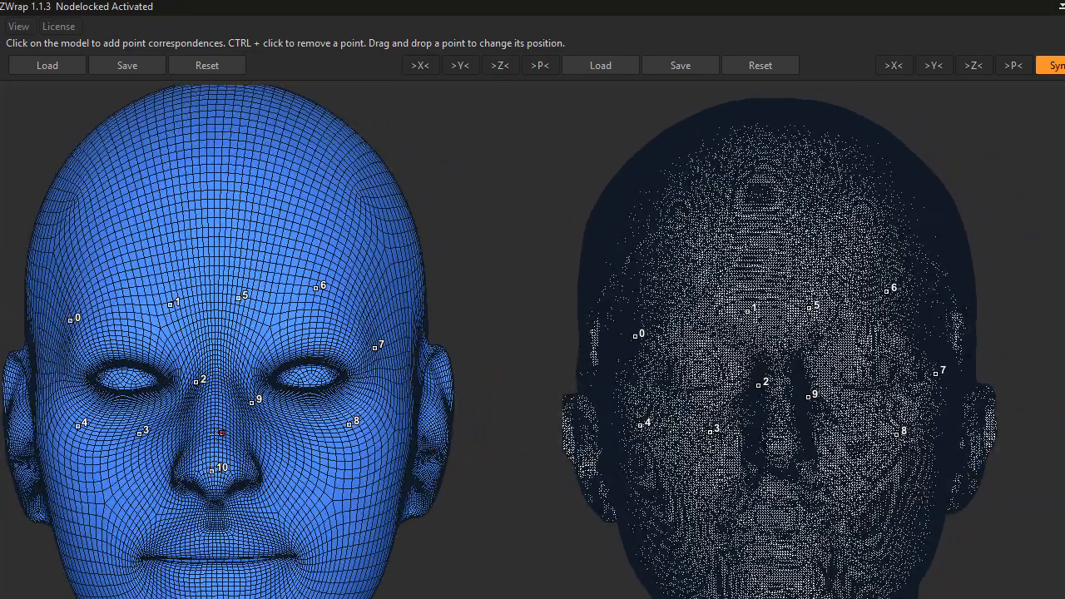
left_click(286, 482)
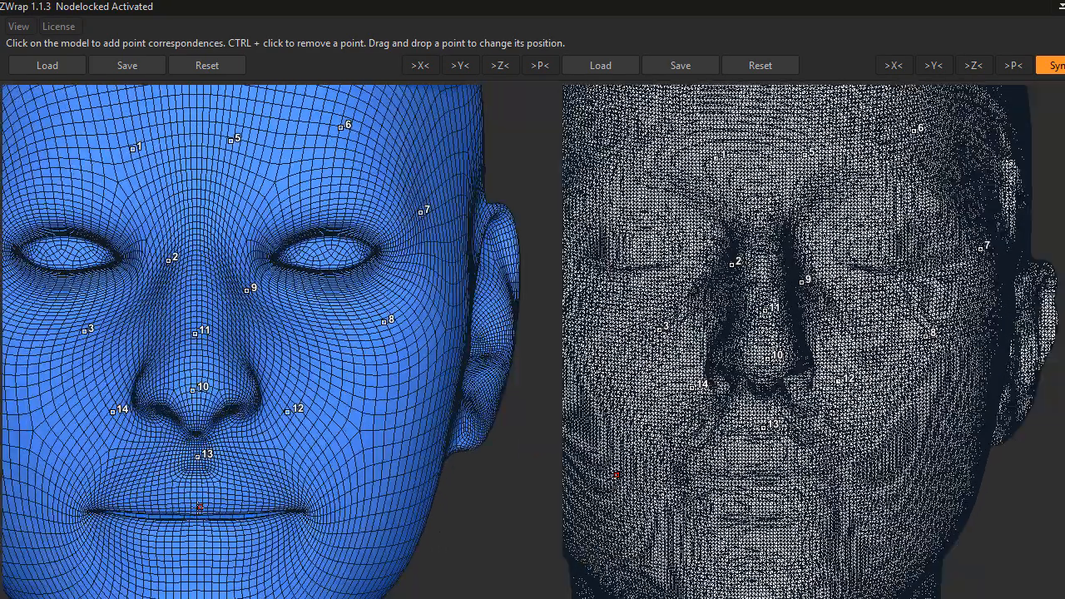
Mark landmark points below the lower lip and at the mouth corner
left_click(206, 506)
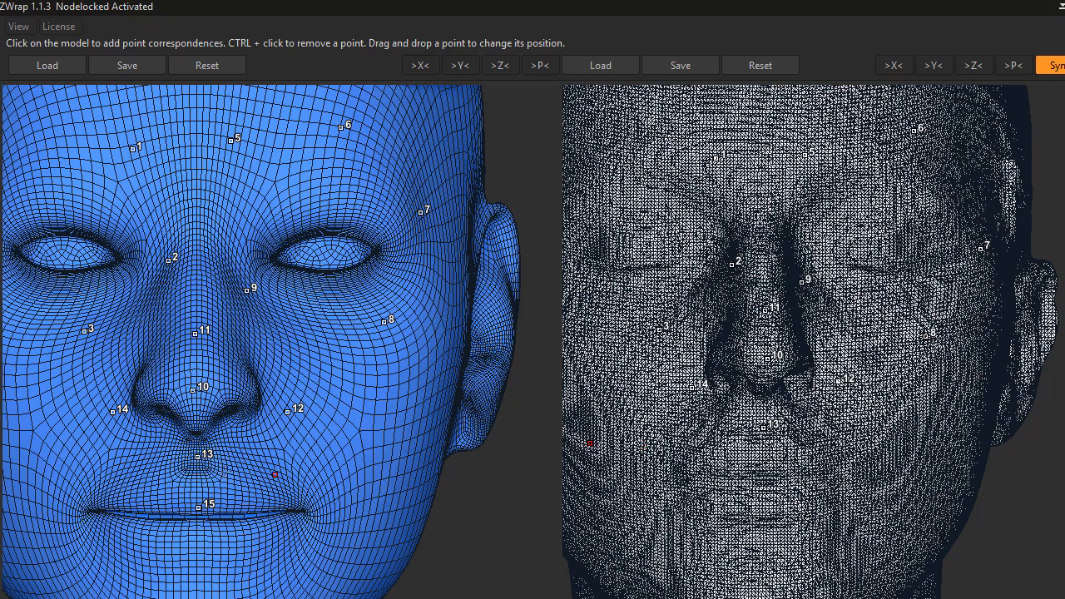
left_click(190, 471)
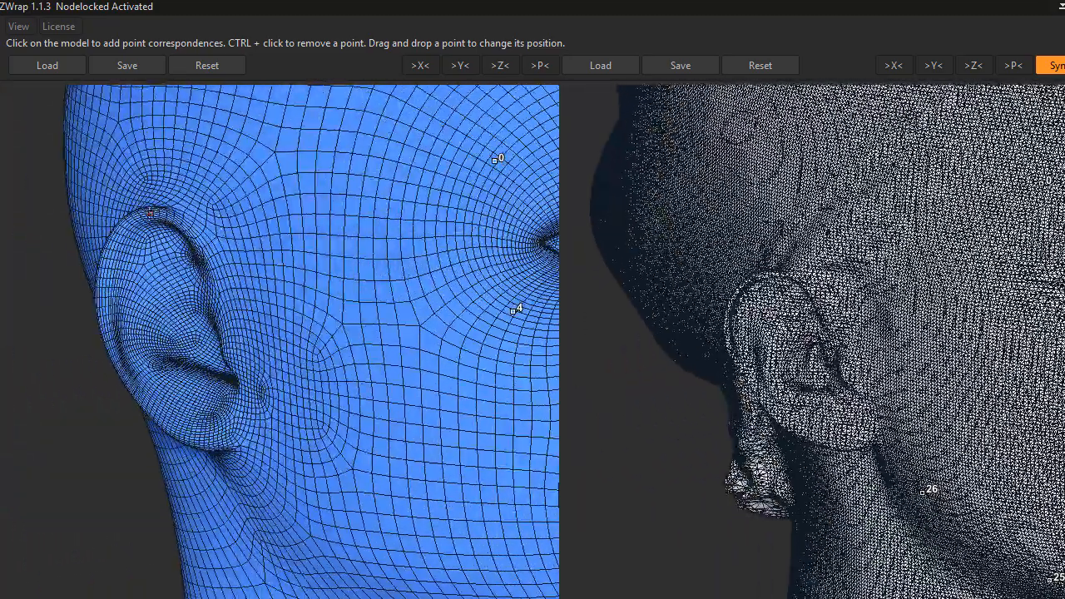
Mark the final ear landmark, completing points 0 through 35 before the wrapping stage
left_click(270, 396)
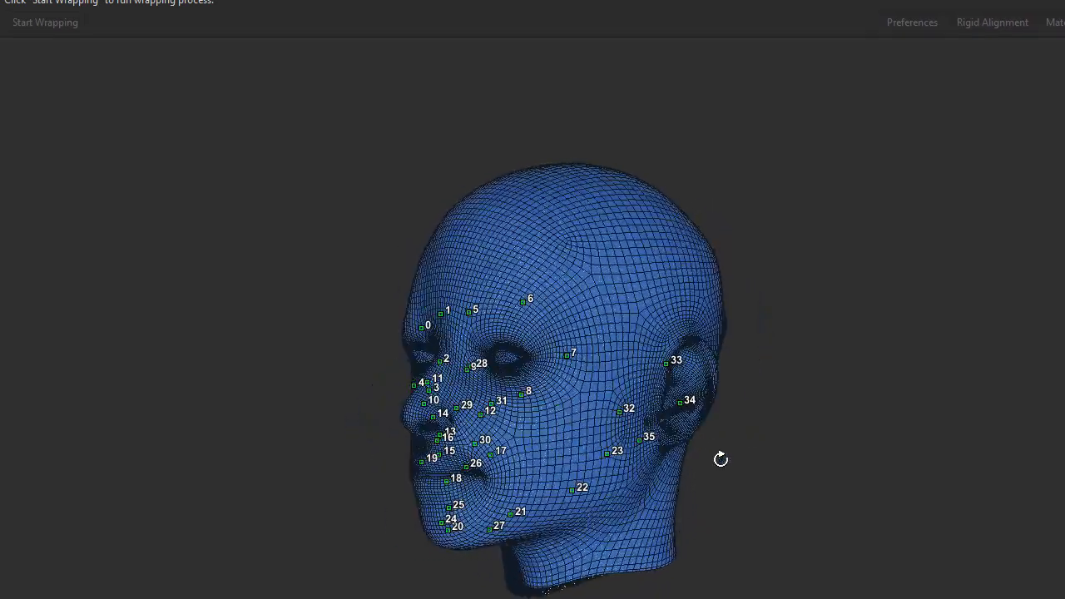
Check the landmarks from both sides, run the wrapping and confirm the finished notice
left_click_drag(721, 459, 893, 476)
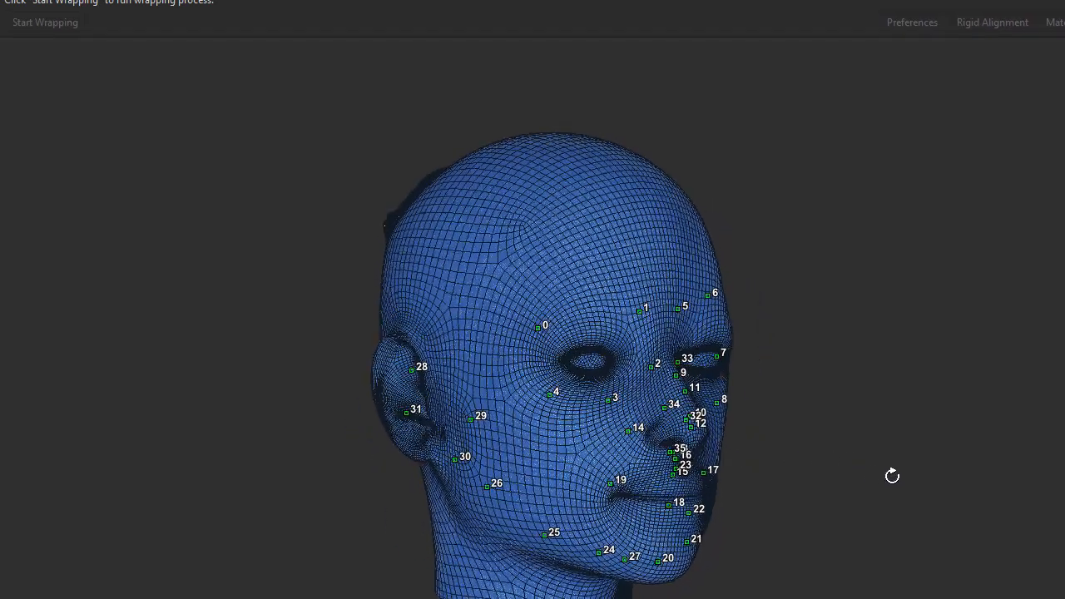
left_click_drag(892, 477, 796, 473)
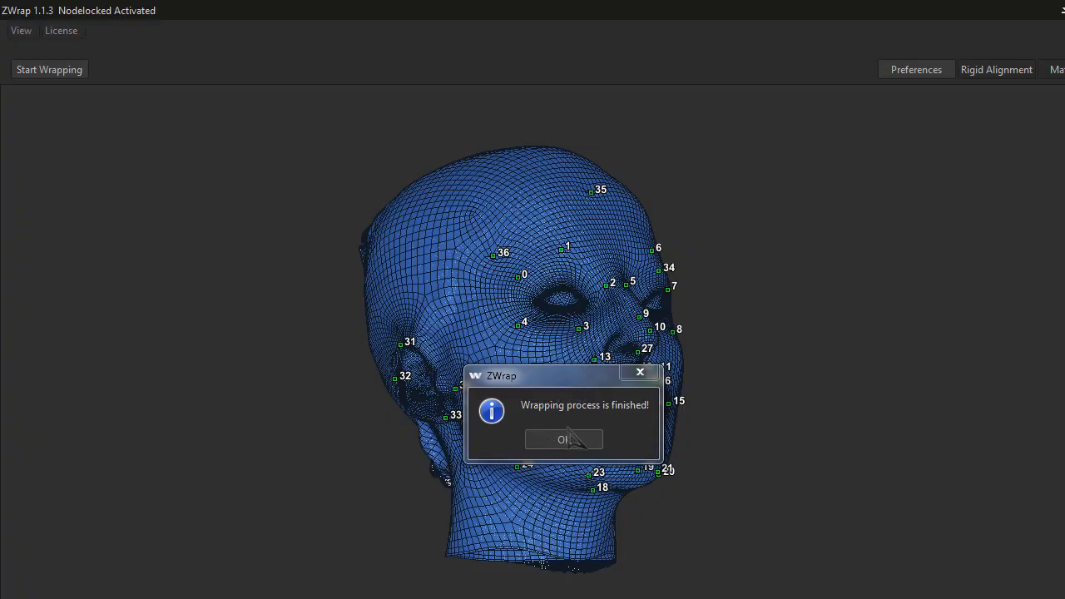
left_click(562, 439)
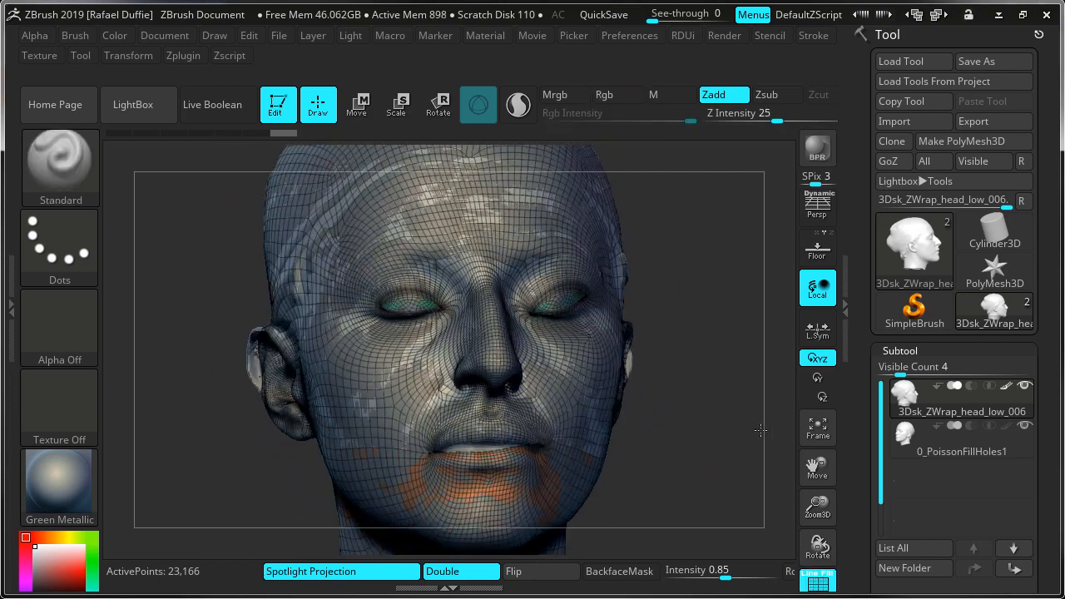
left_click_drag(758, 429, 699, 356)
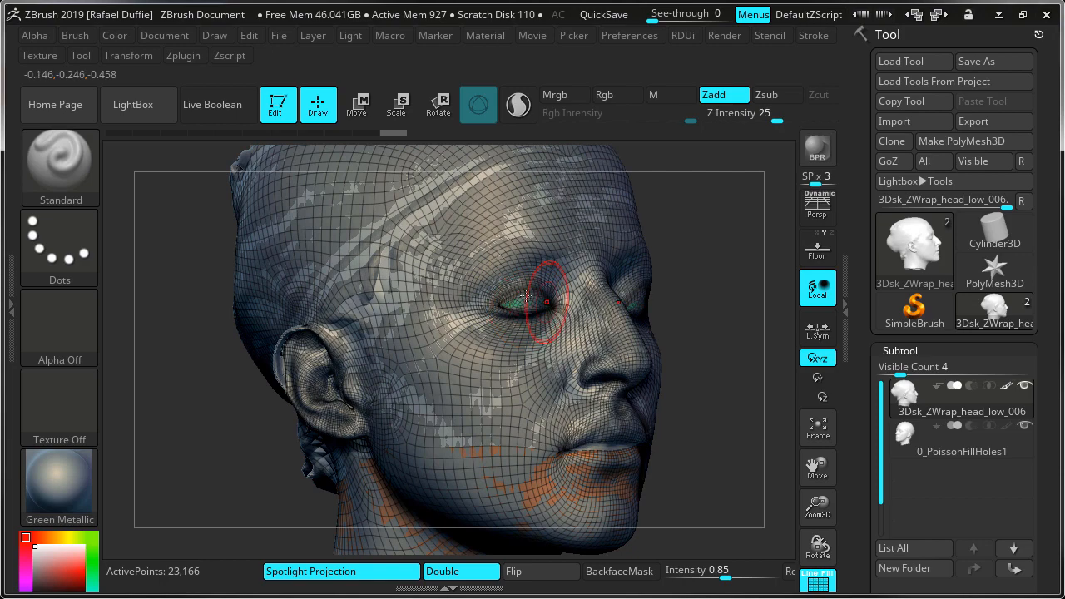
left_click_drag(533, 300, 712, 388)
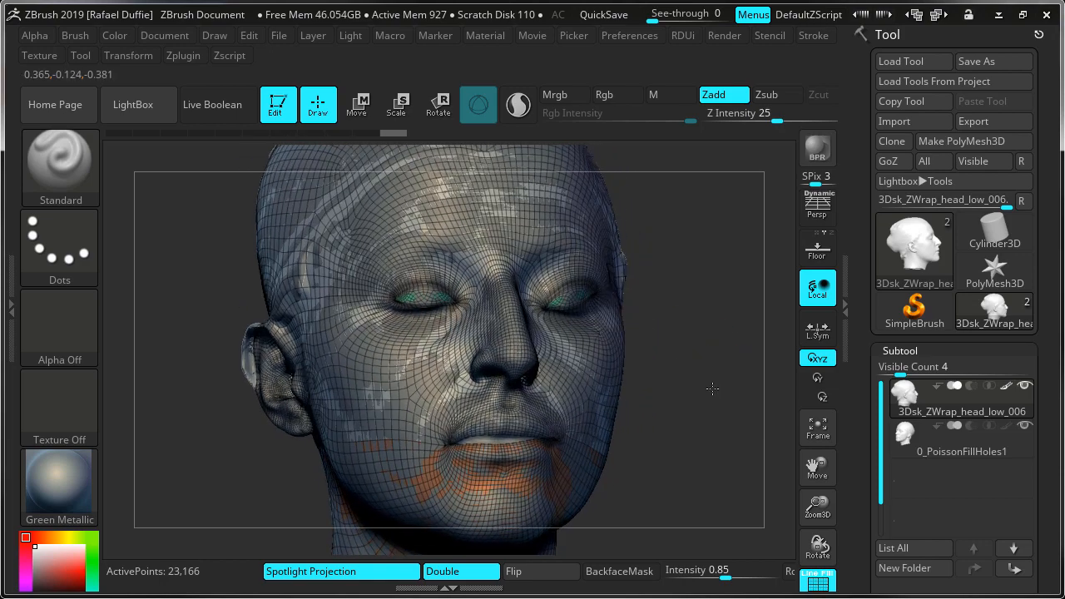
left_click_drag(713, 390, 683, 393)
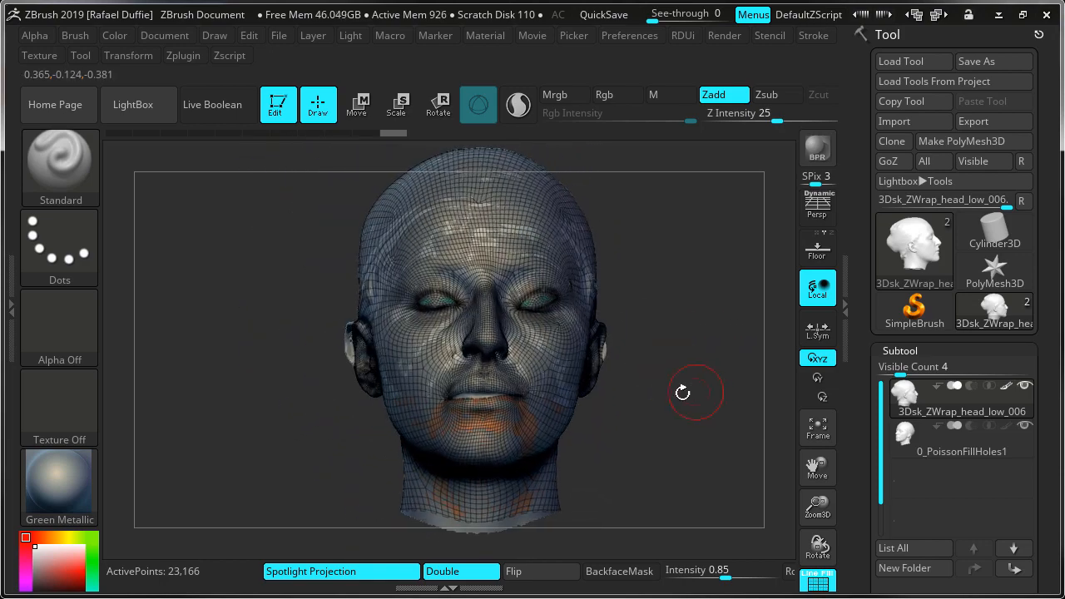
left_click_drag(682, 393, 717, 402)
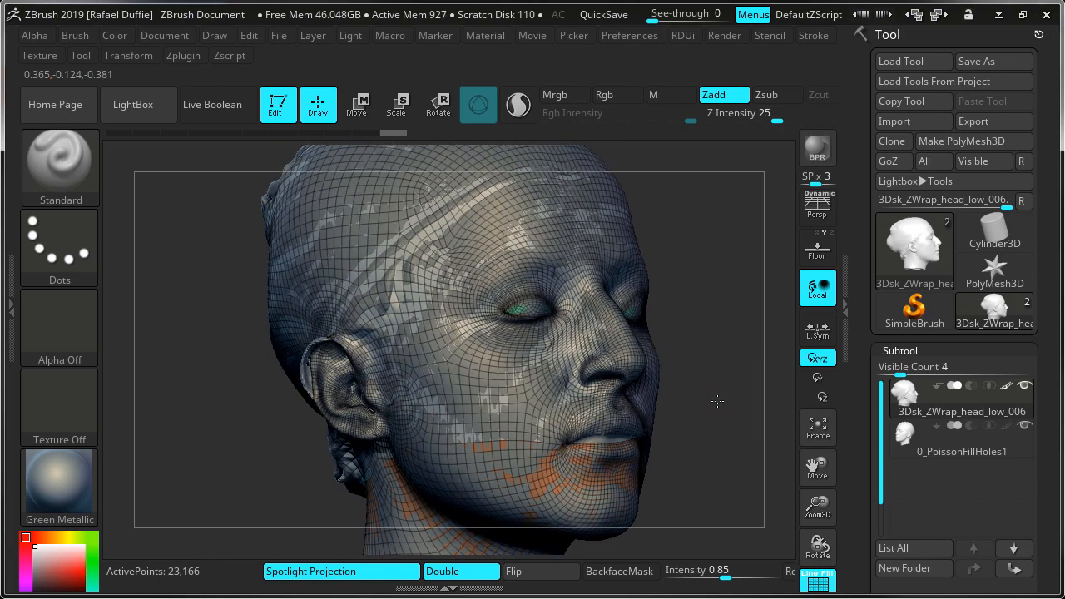
left_click_drag(718, 401, 670, 398)
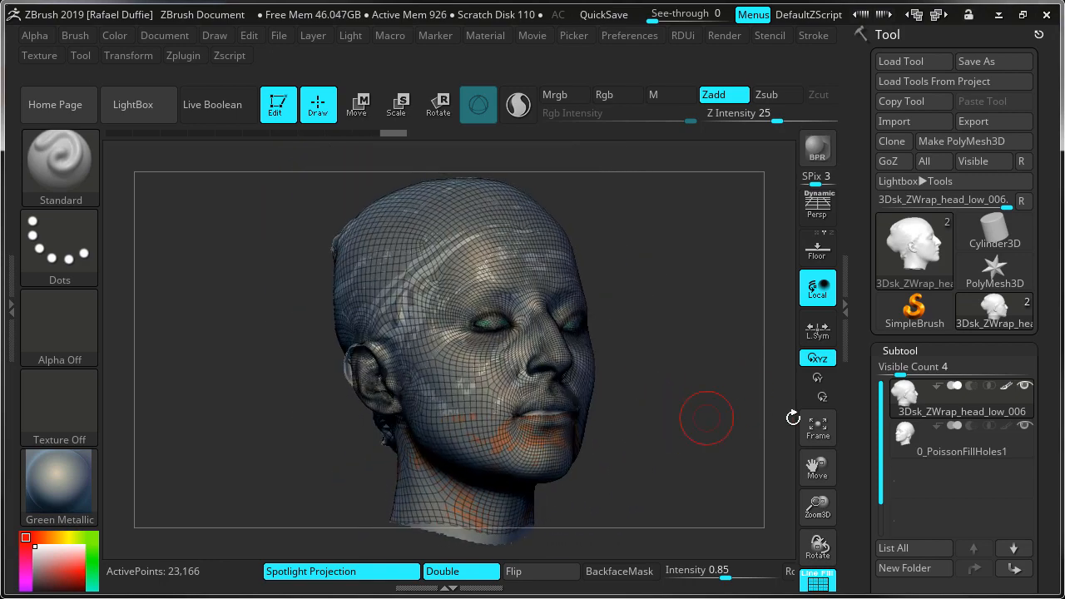
left_click_drag(707, 416, 724, 419)
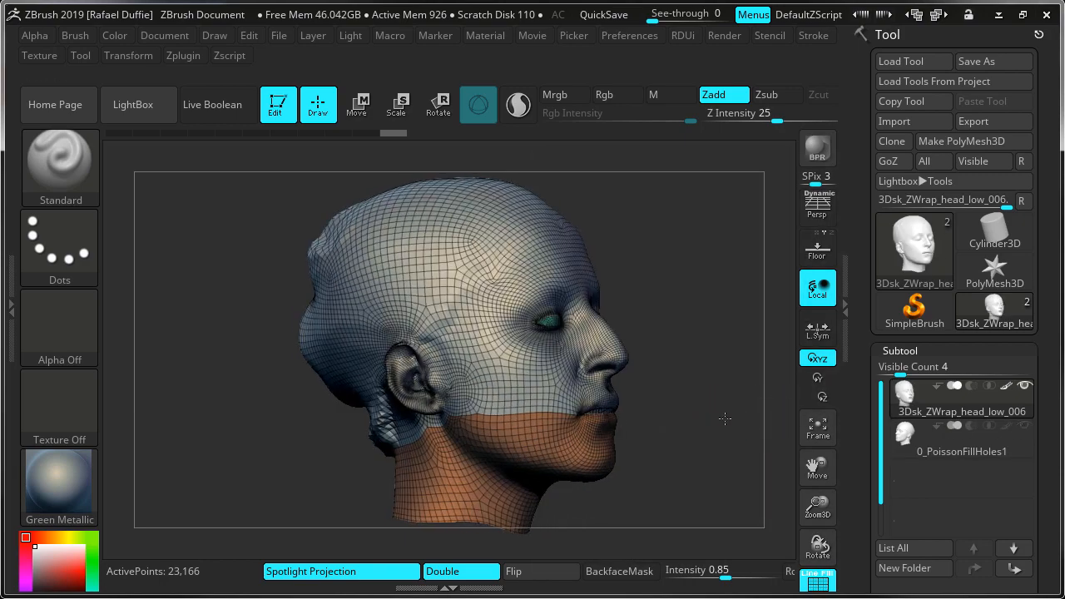
left_click_drag(724, 420, 782, 500)
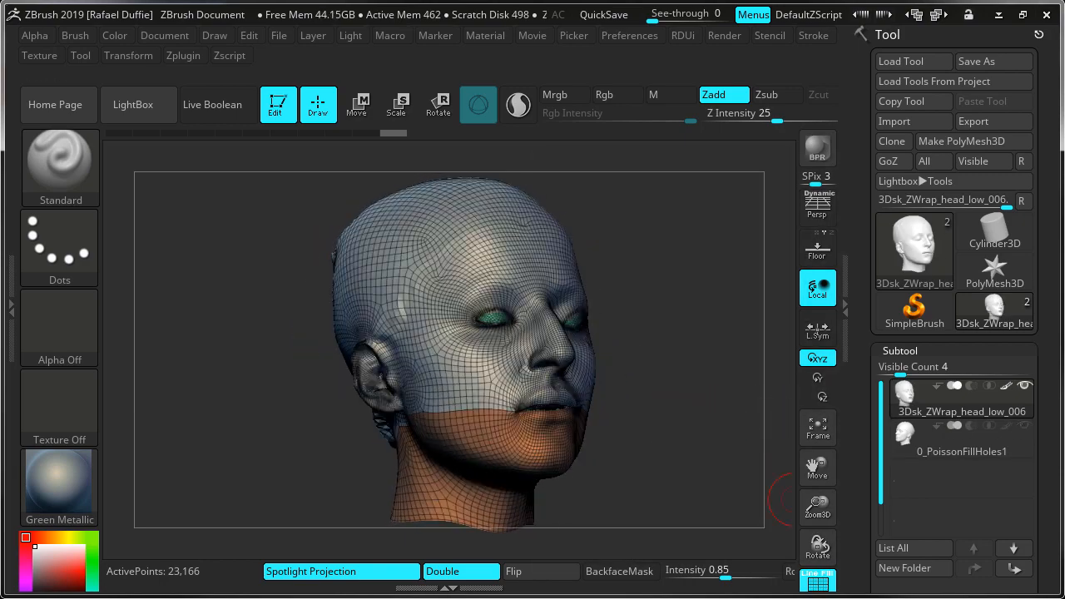